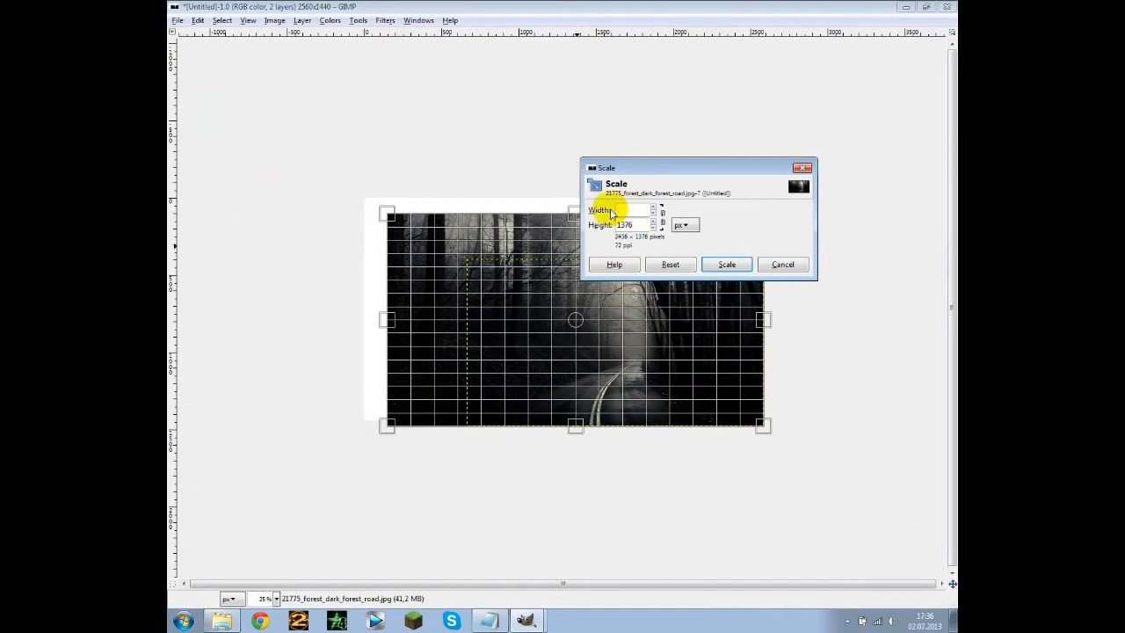
Step: Scale the forest photo layer to 2560 wide with the chain linked so it fills the canvas
type("2560")
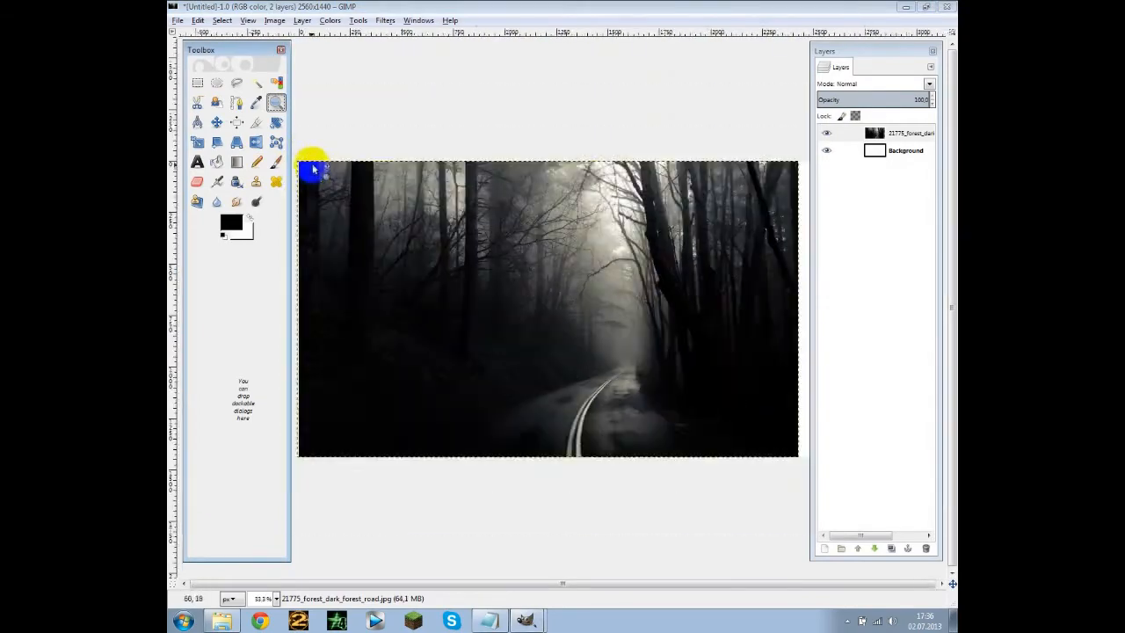
left_click(313, 169)
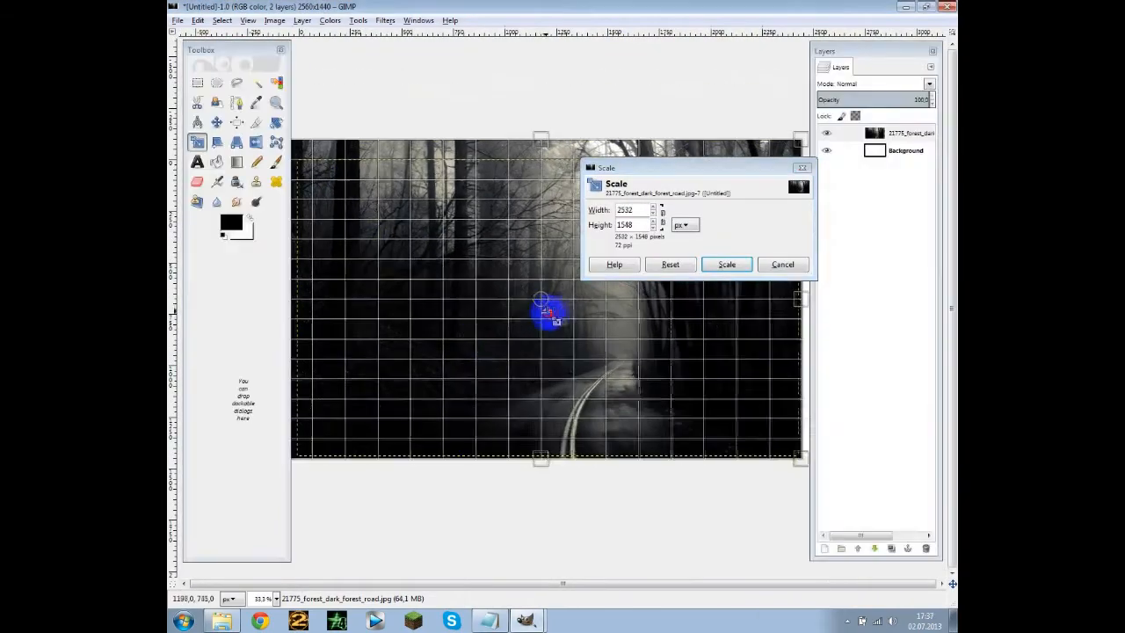
left_click(726, 263)
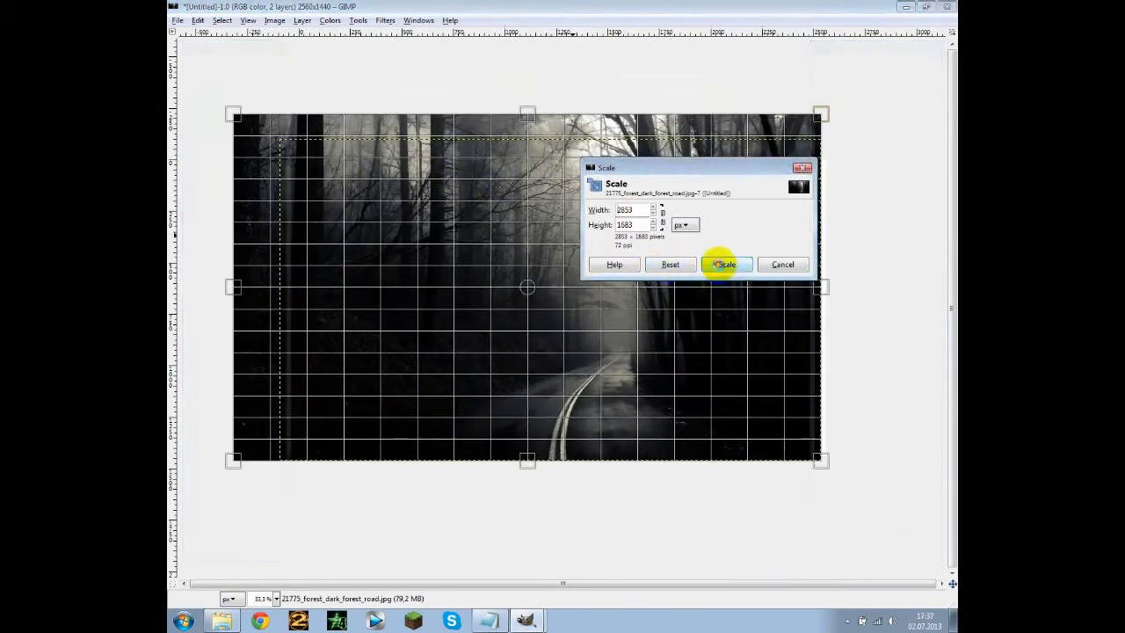
left_click(724, 264)
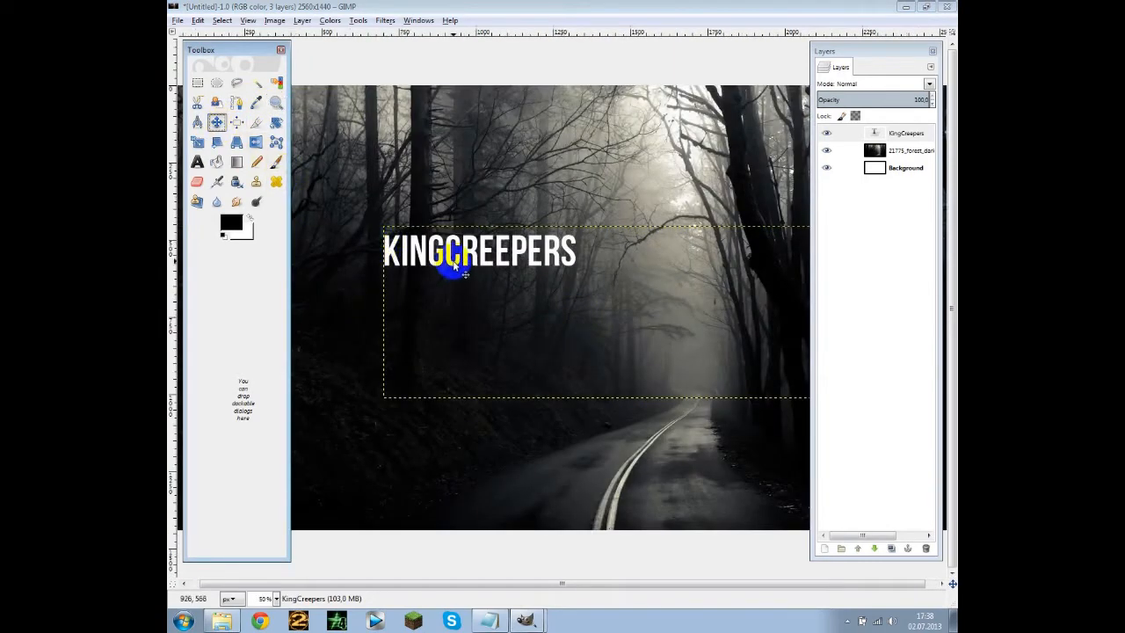
Step: Expand the KINGCREEPERS layer to image size and apply the Alpha to Logo Glossy gold effect
right_click(906, 134)
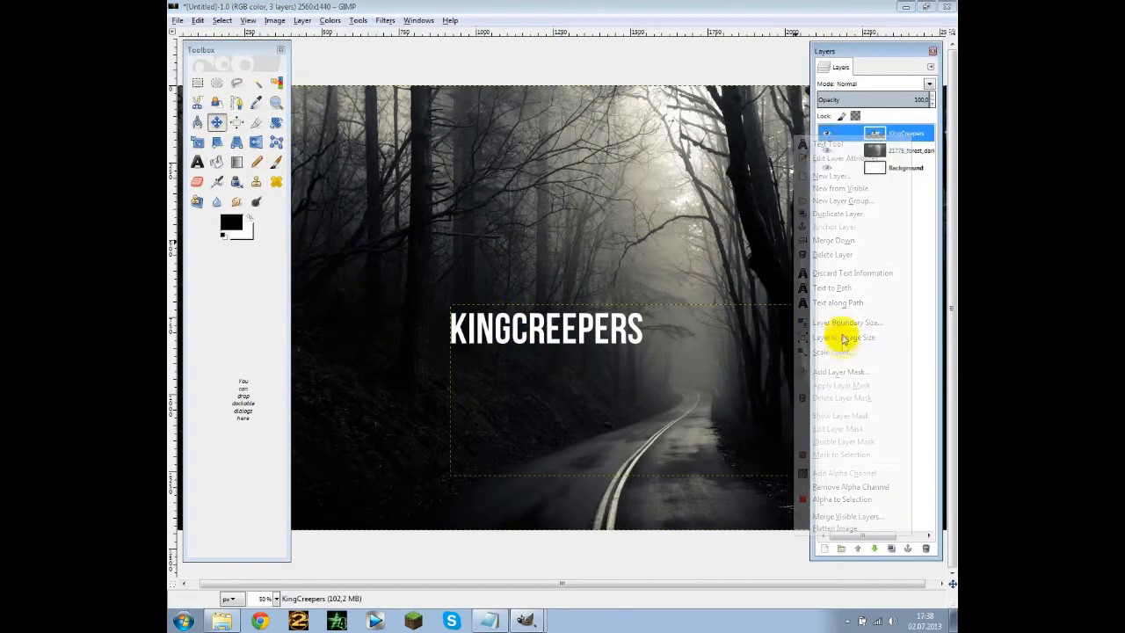
left_click(840, 337)
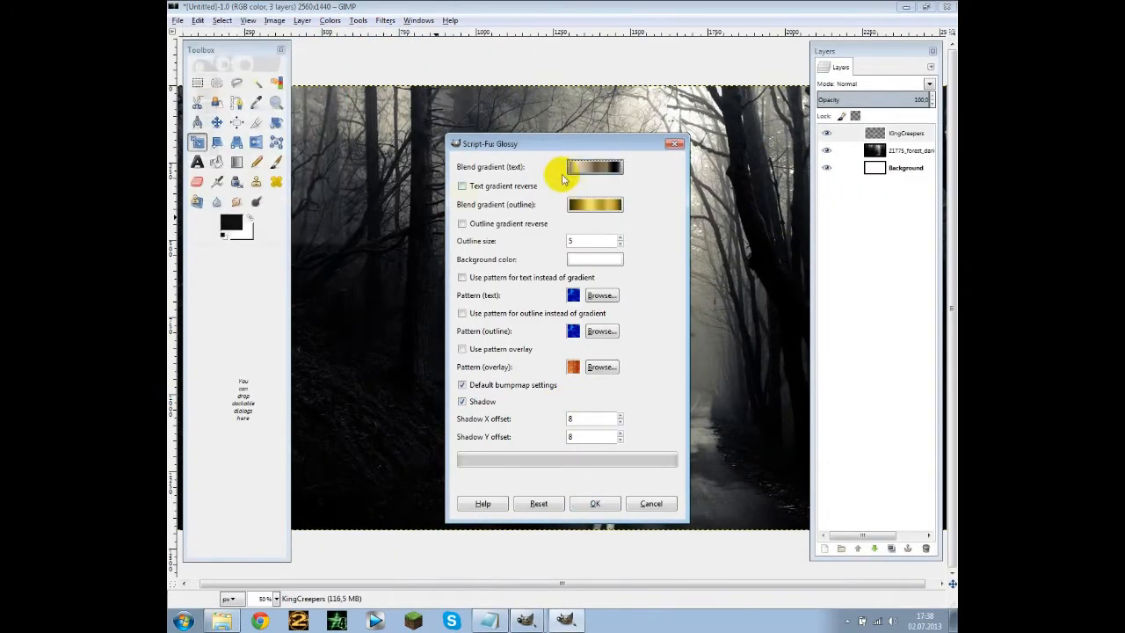
left_click(595, 503)
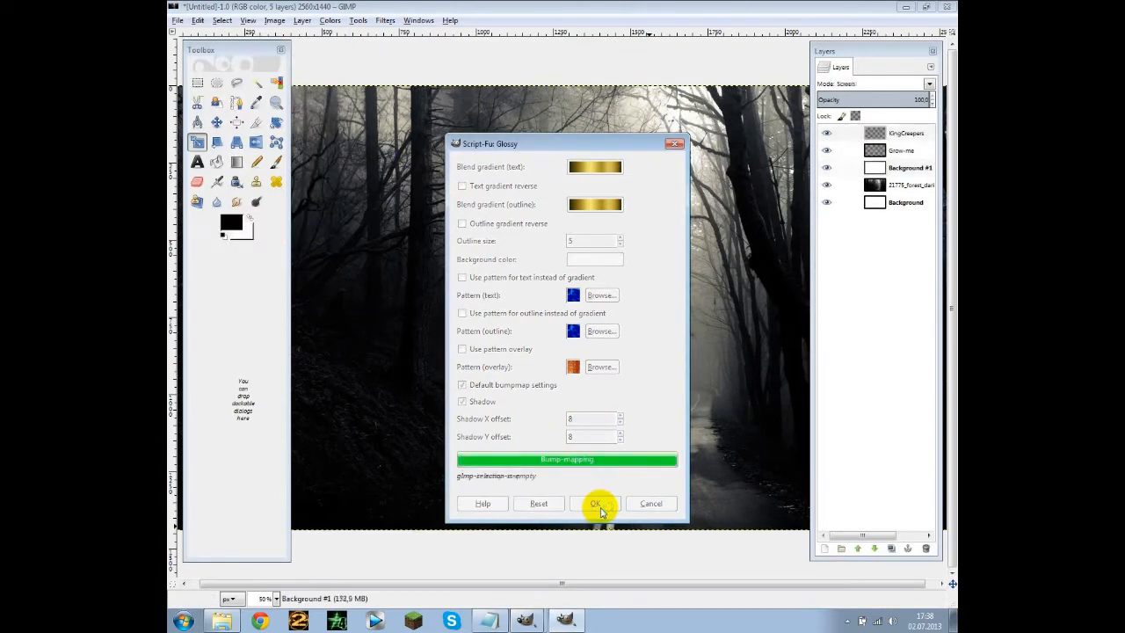
left_click(595, 503)
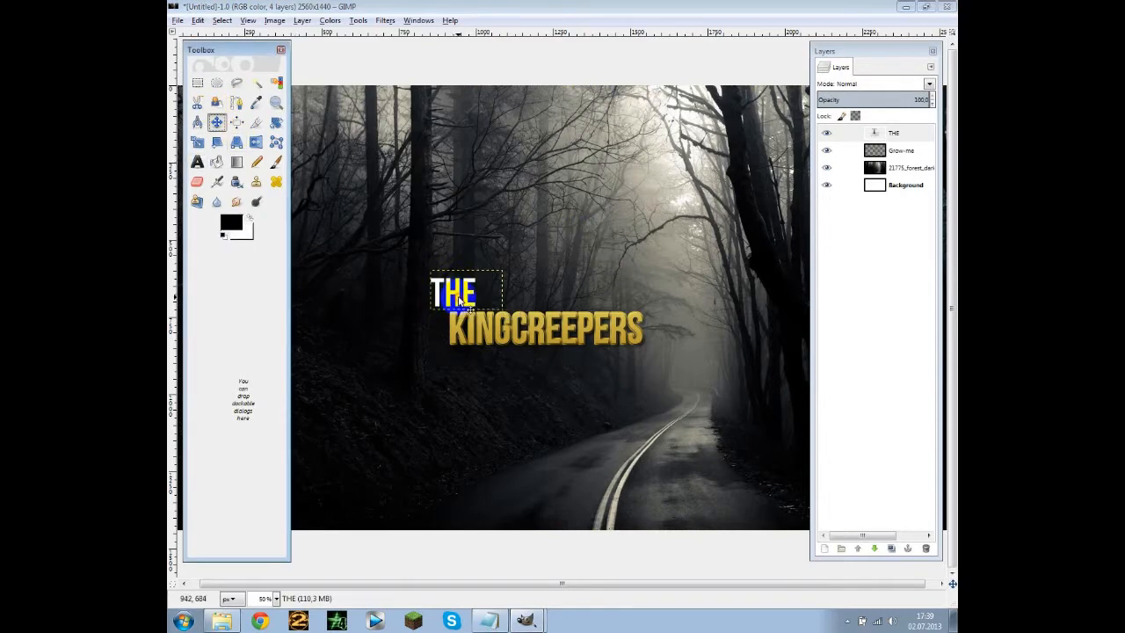
Step: Merge the two character layers into one and move them to flank the gold title
right_click(893, 133)
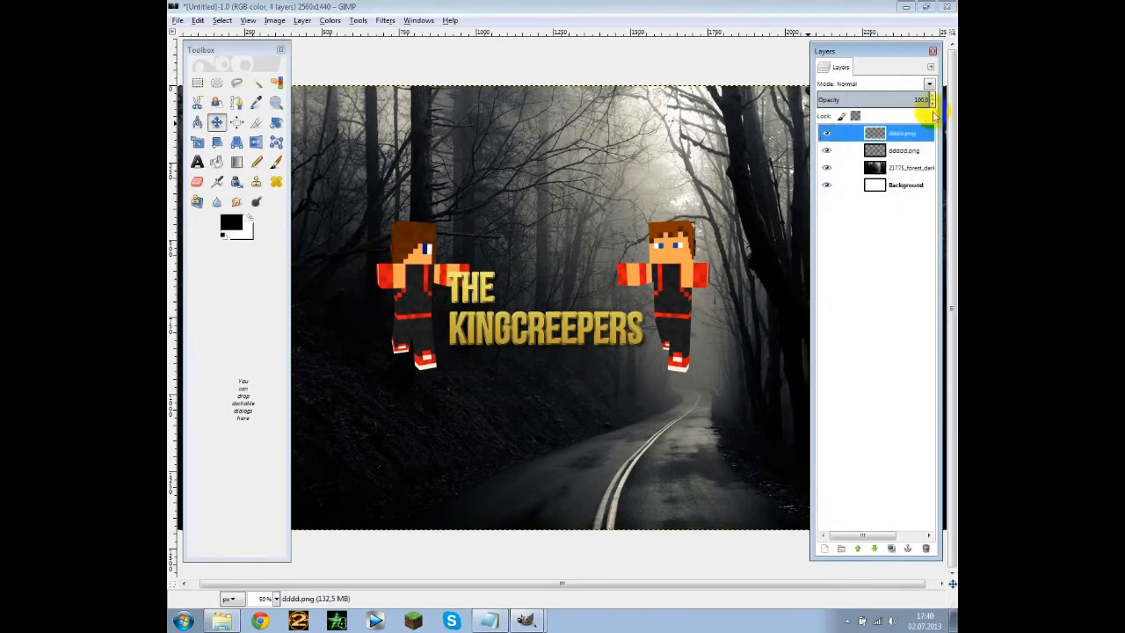
right_click(900, 149)
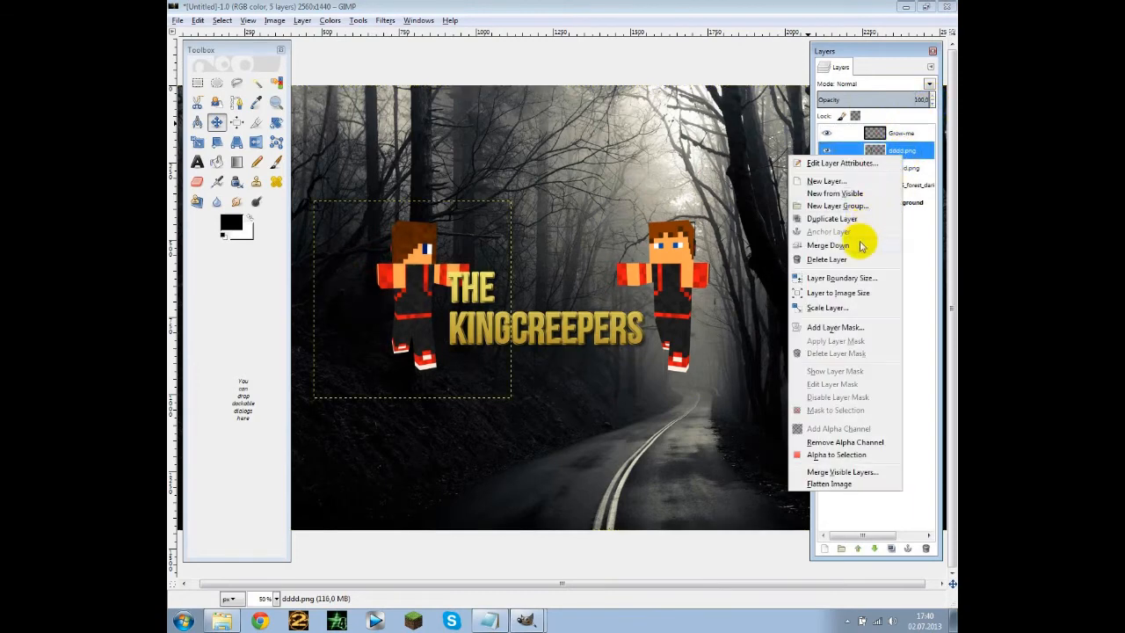
left_click(826, 244)
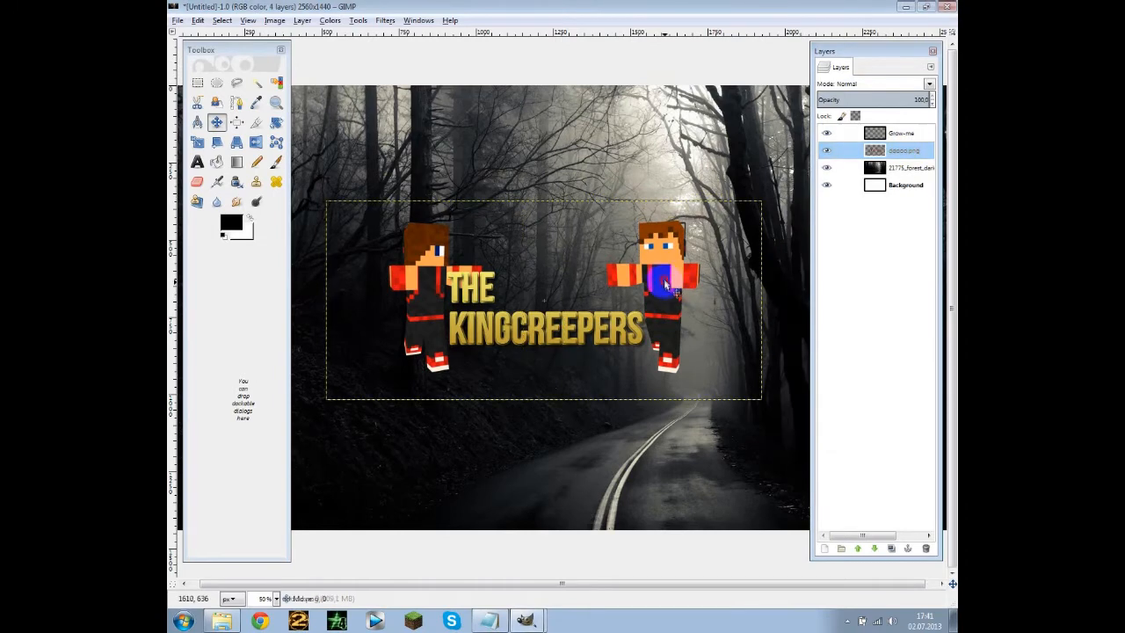
left_click_drag(932, 99, 923, 98)
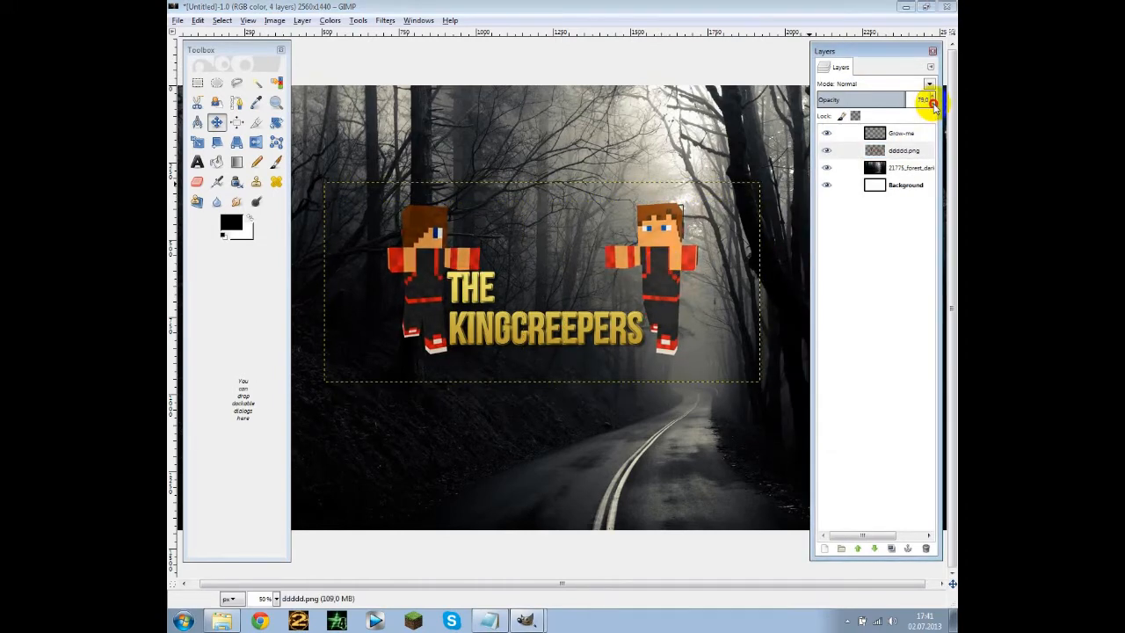
Step: Export the banner as youtube bg.png in Backgrounds, replacing the existing file
left_click(178, 21)
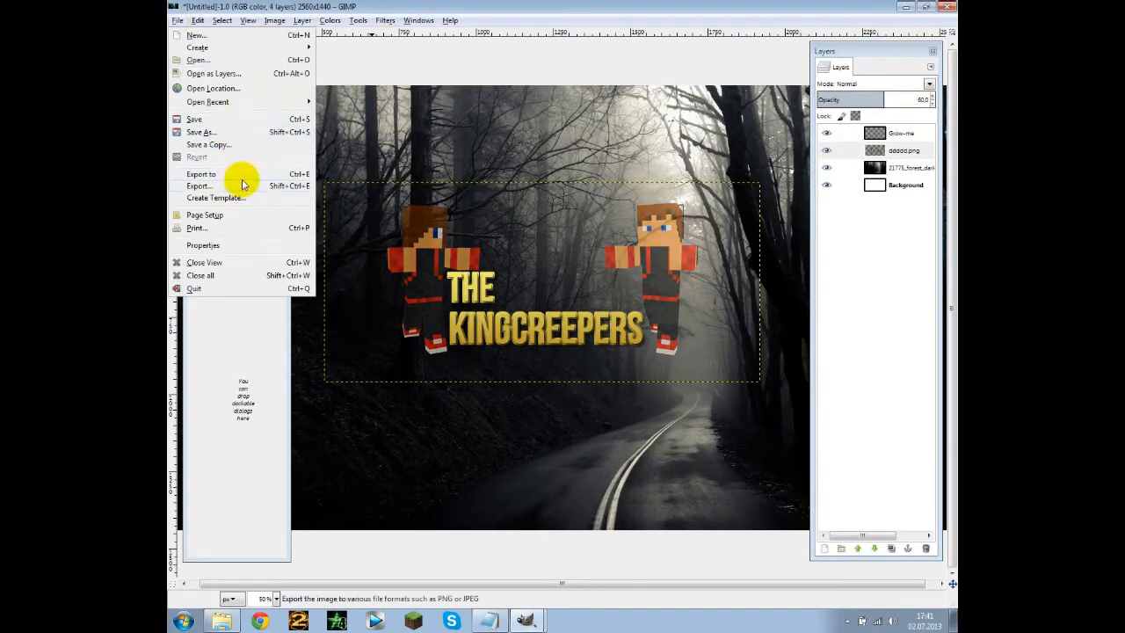
left_click(200, 186)
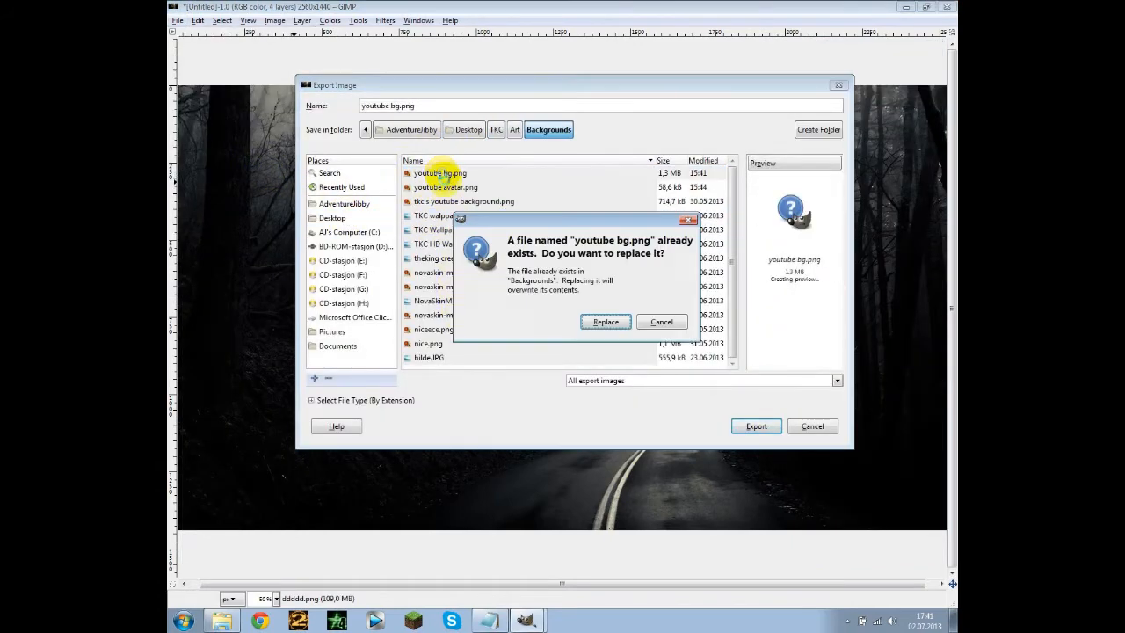
left_click(605, 321)
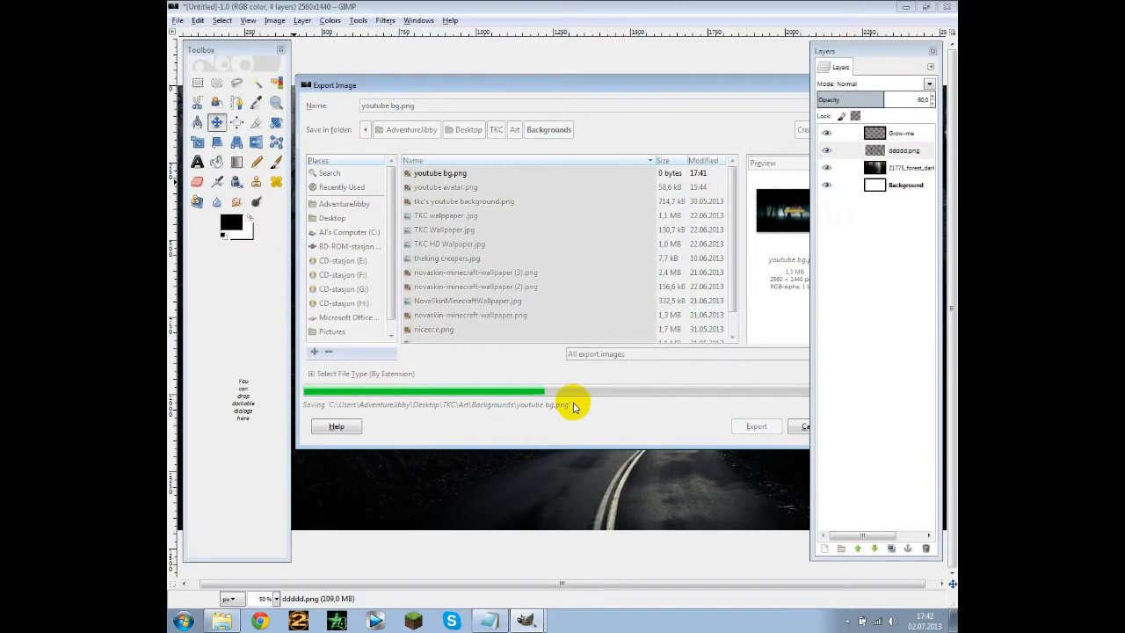
left_click(756, 428)
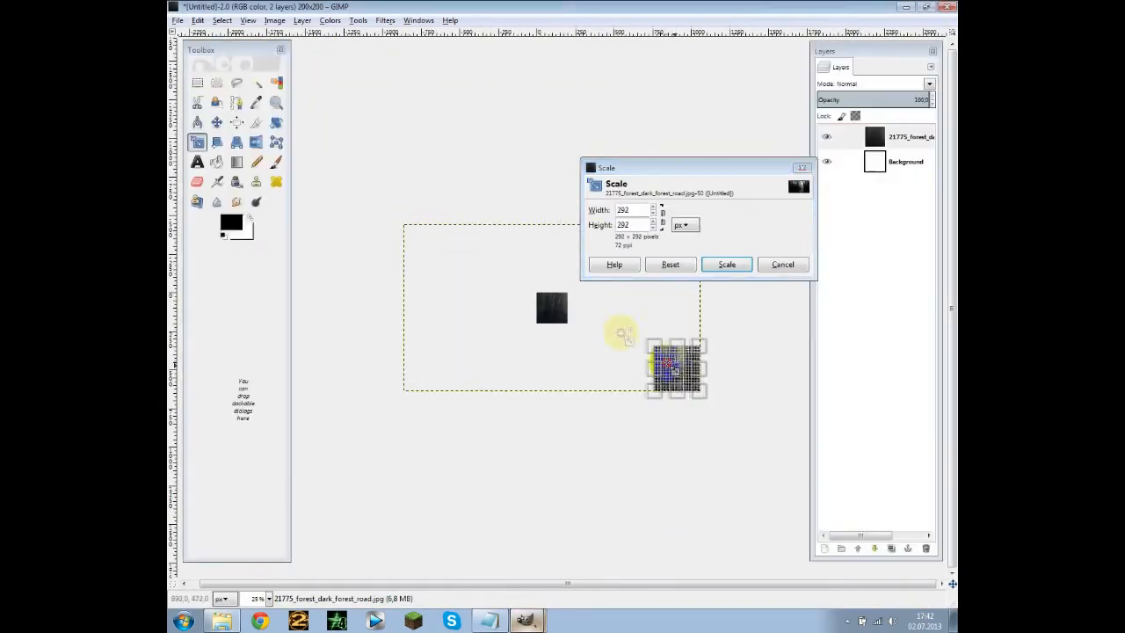
Step: Scale the avatar photo, give TKC the Glossy gold effect, merge its shadow down, and export as youtube avatar.png
left_click(726, 264)
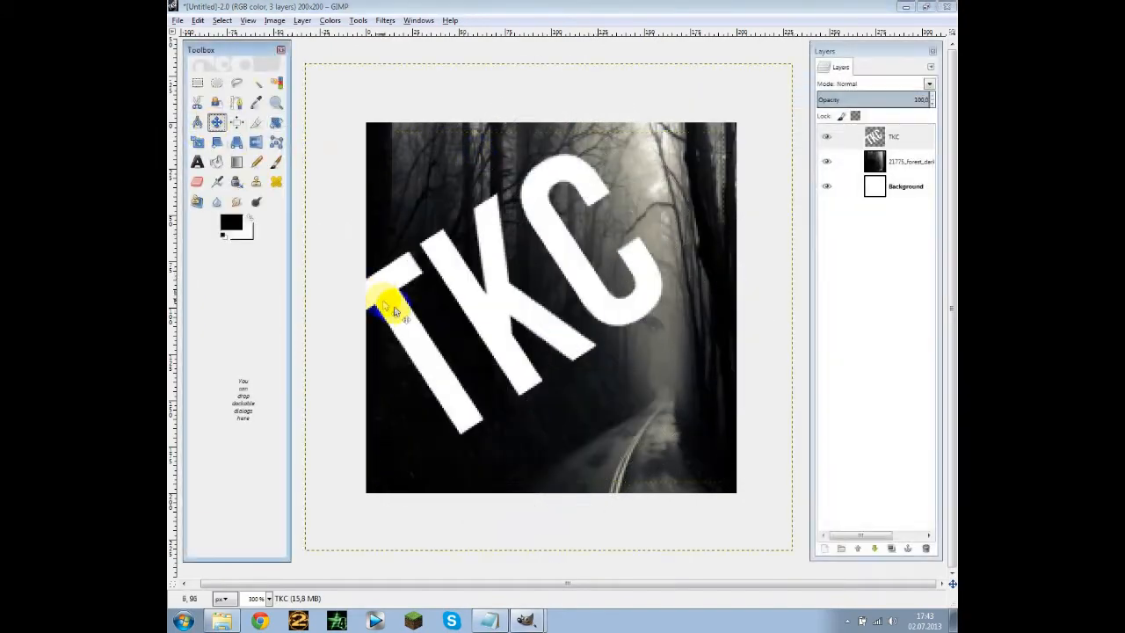
left_click(385, 21)
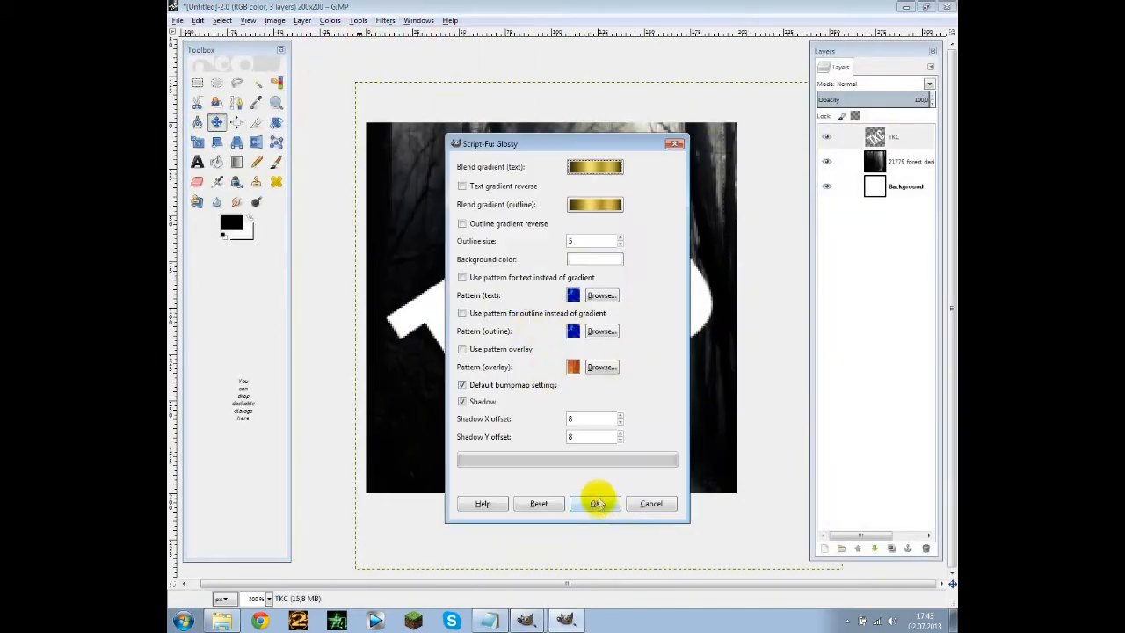
left_click(596, 503)
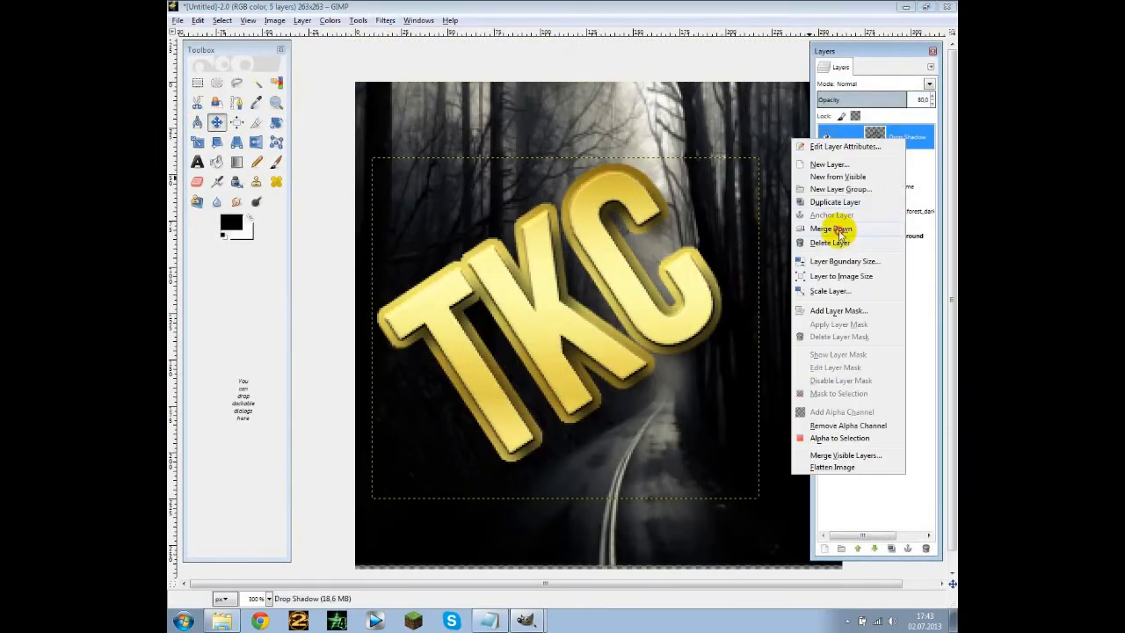
left_click(834, 229)
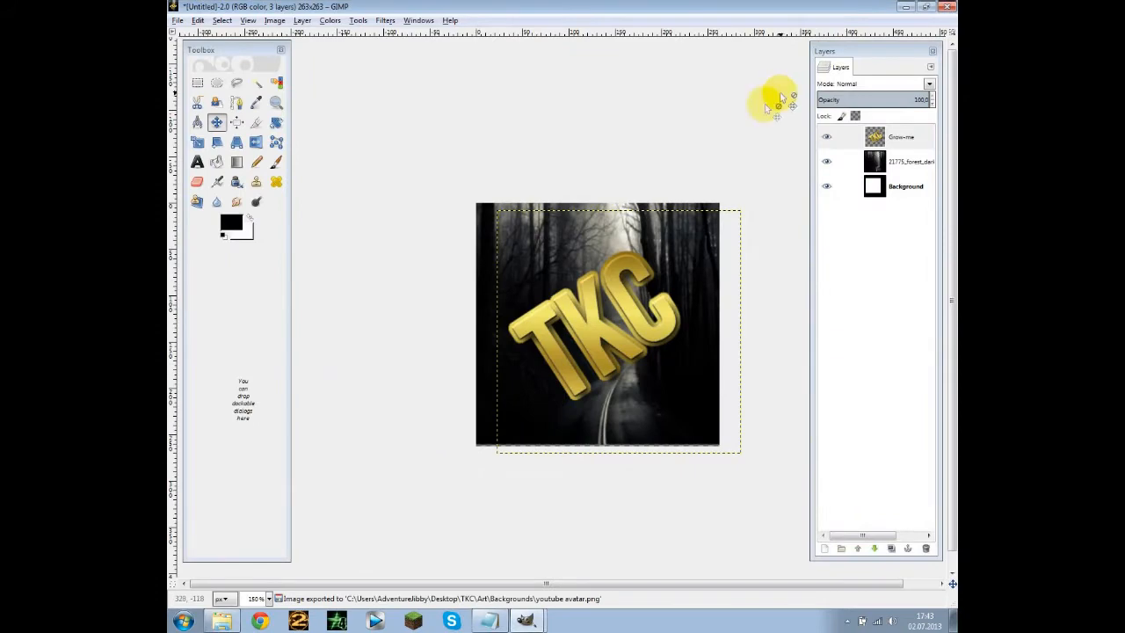
left_click(261, 621)
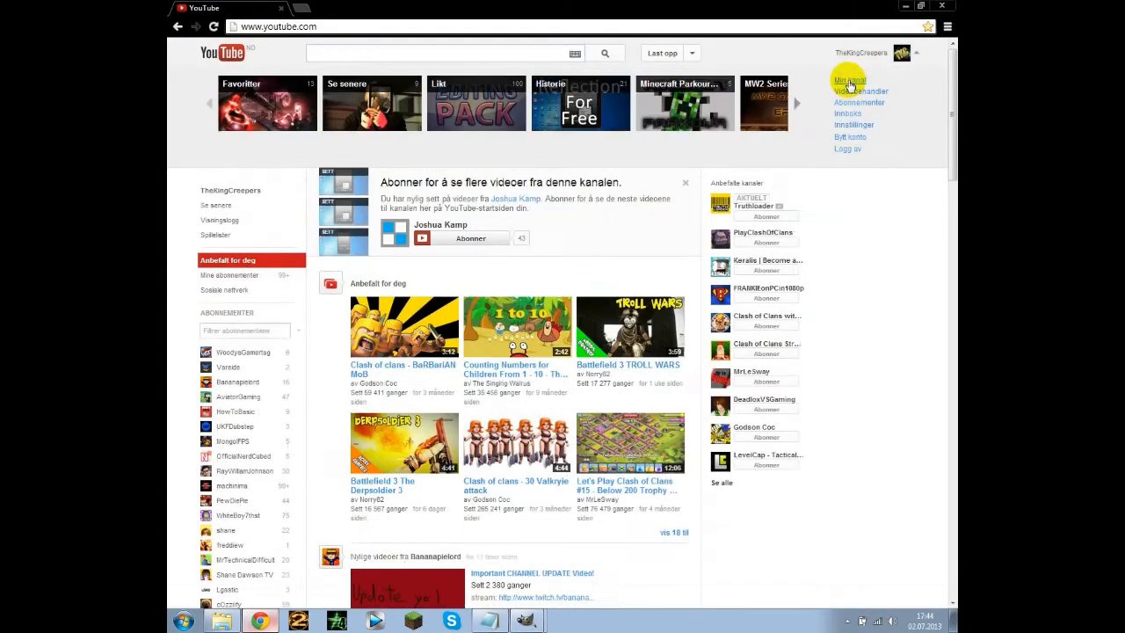
Step: Go to the channel's own page from the account name
left_click(851, 81)
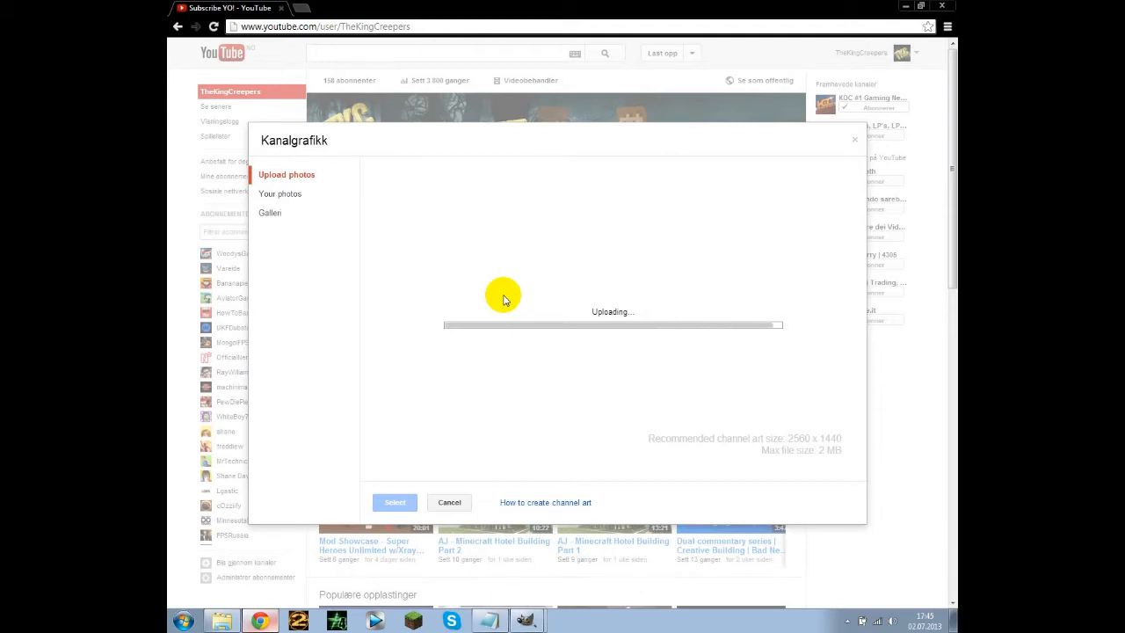
mouse_move(513, 306)
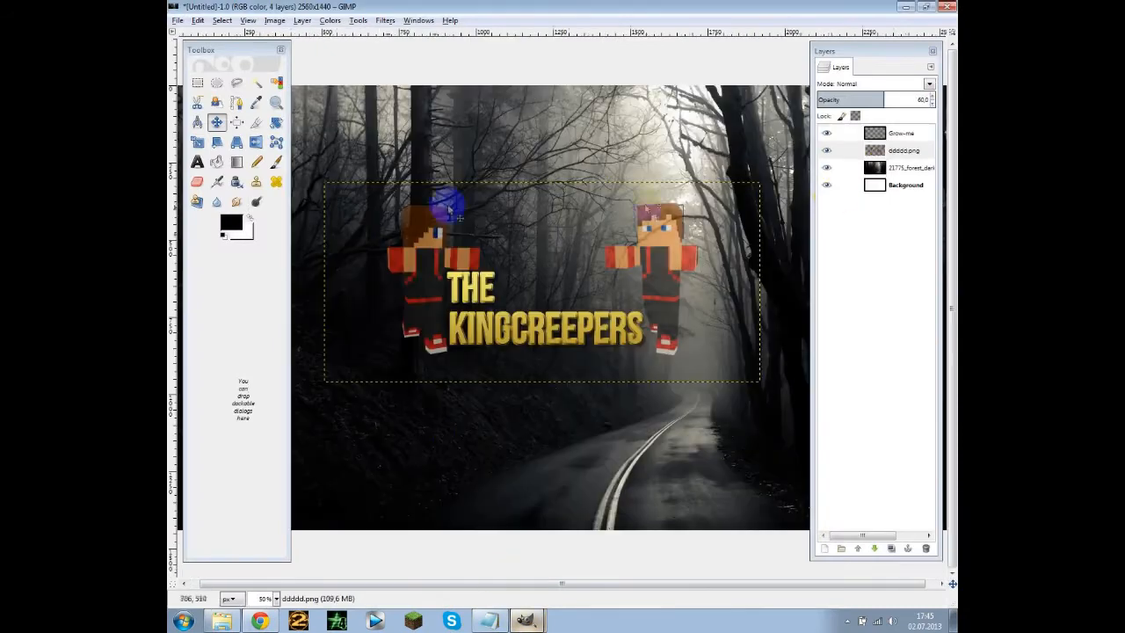
Step: Drag the character layer to a new spot on the banner with the Move tool
left_click_drag(449, 211, 665, 320)
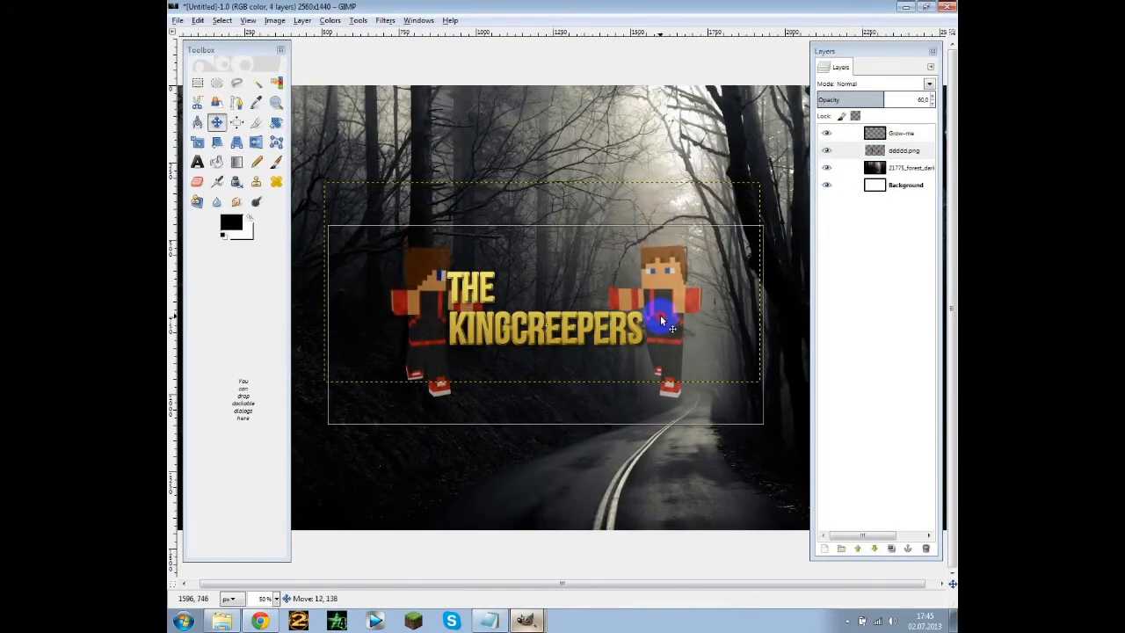
left_click(178, 21)
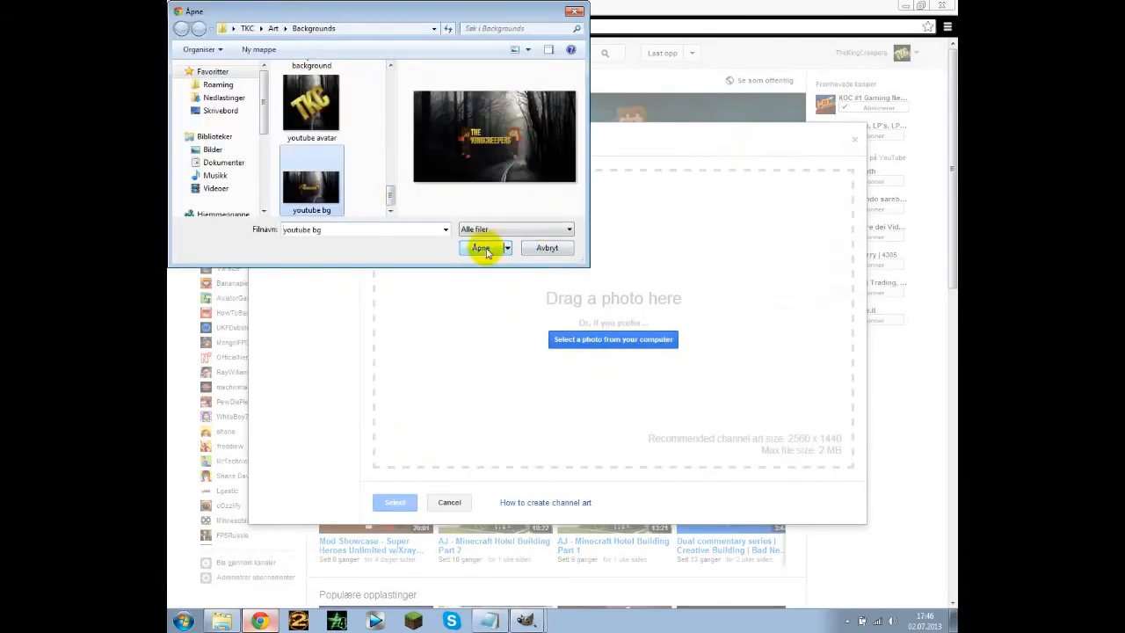
Step: Upload youtube bg as channel art and view its device preview and crop region
left_click(482, 246)
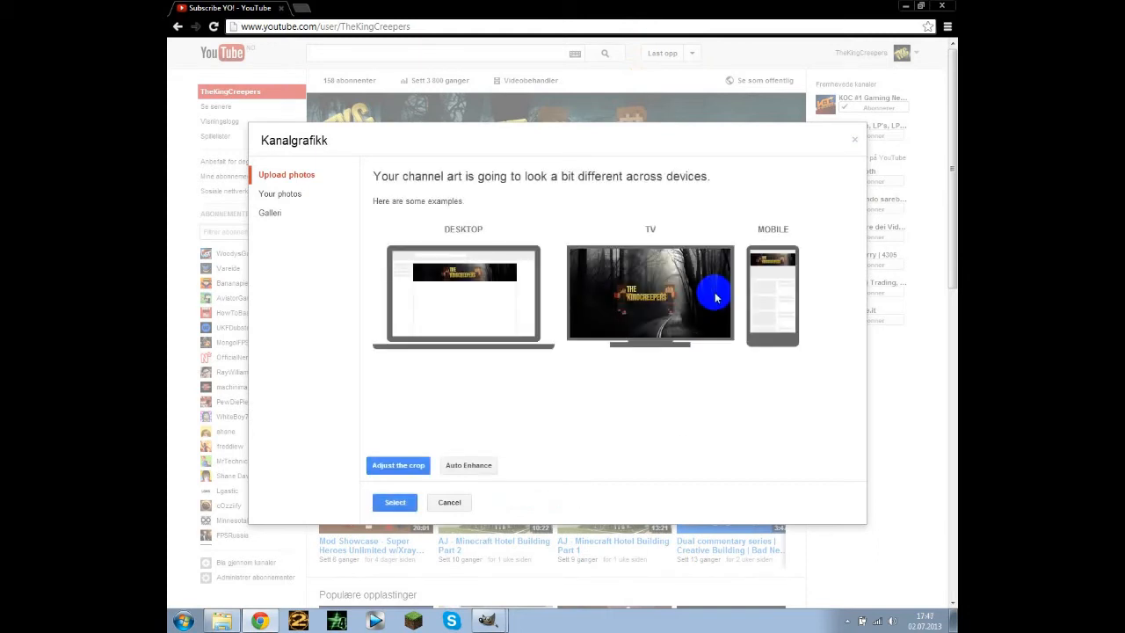
left_click(397, 464)
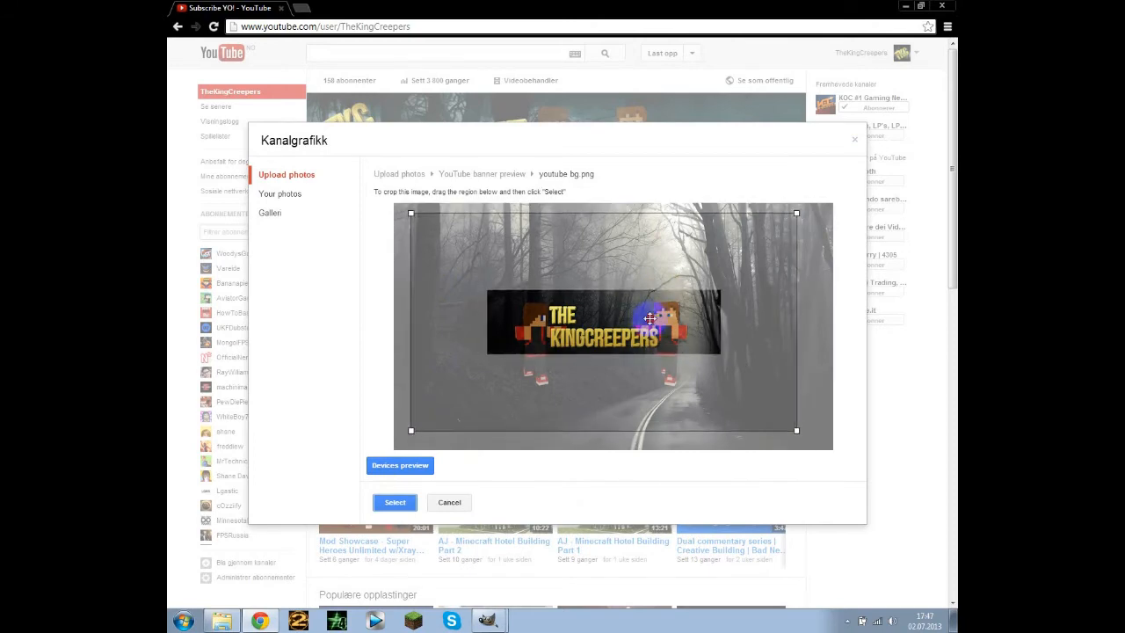
left_click(394, 503)
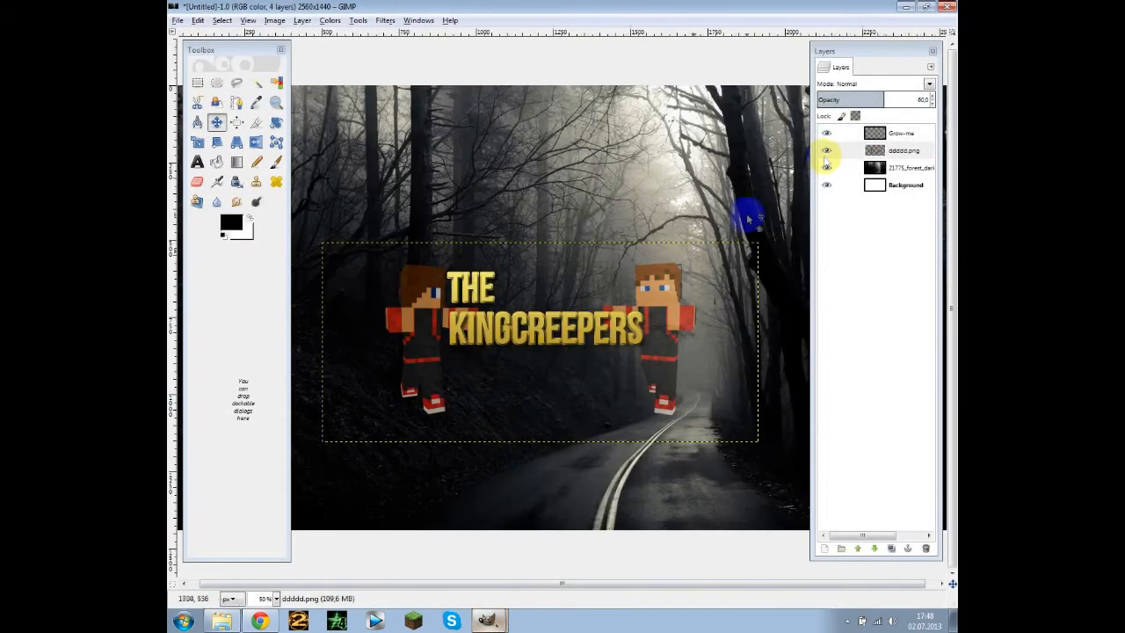
Step: Export the banner with its characters over the existing youtube bg file
left_click(177, 21)
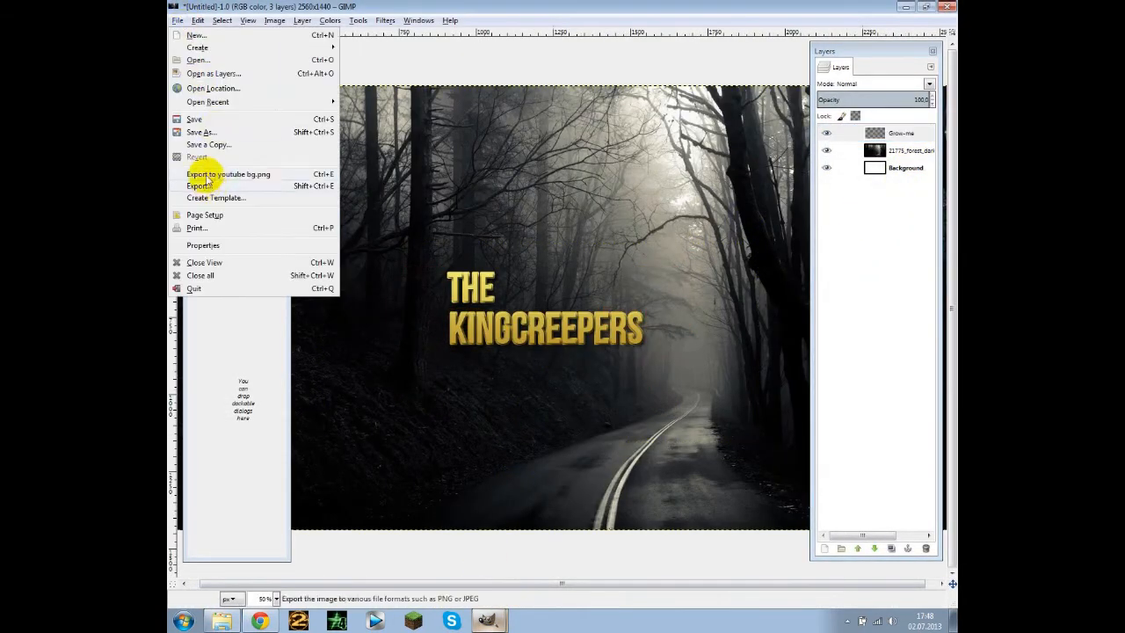
left_click(229, 174)
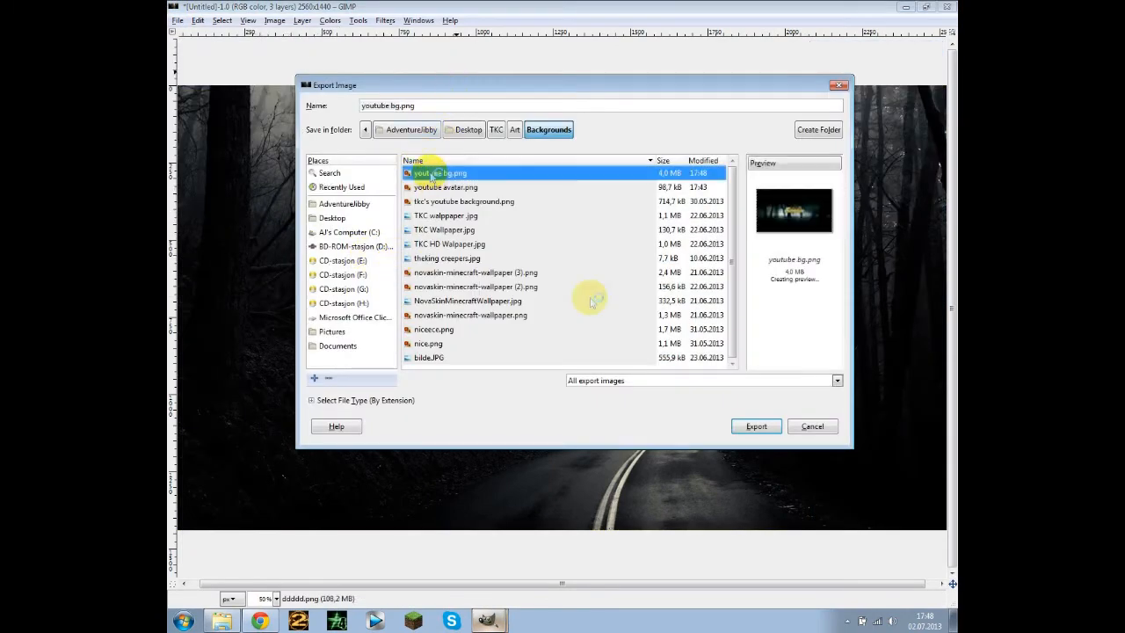
left_click(755, 427)
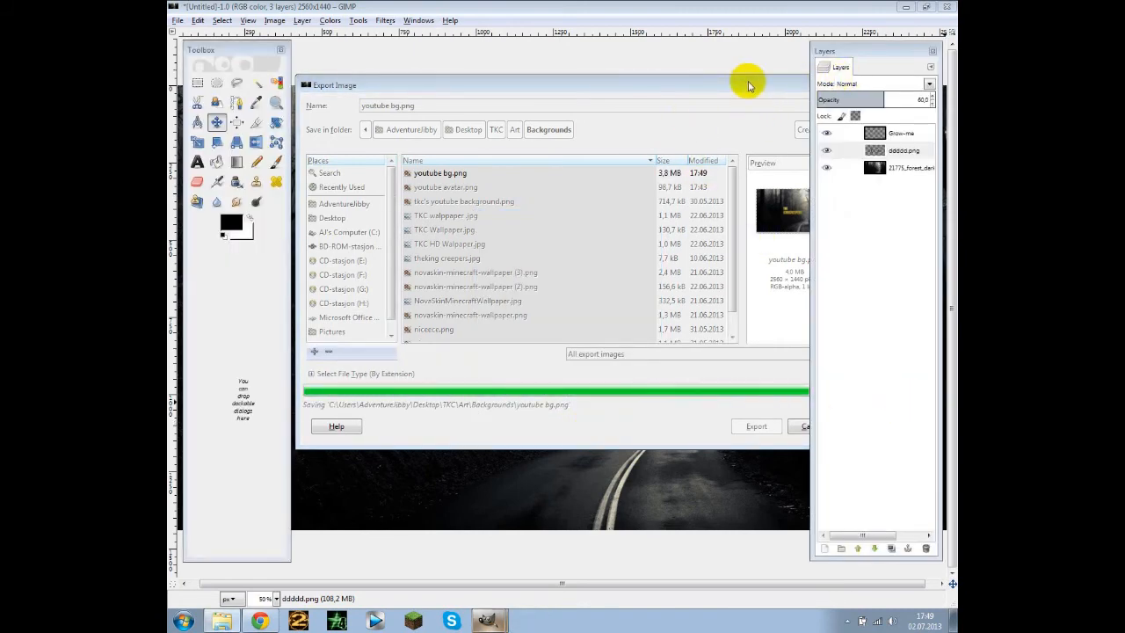
Step: Export the banner again as a JPEG named youtube bg at quality 80
left_click(178, 21)
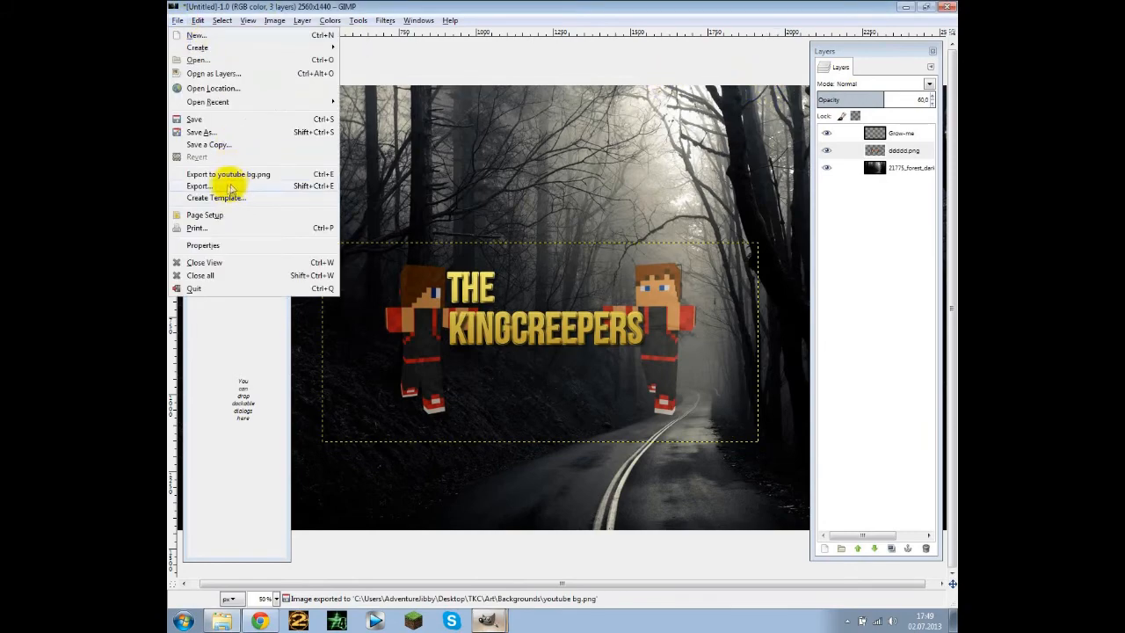
left_click(201, 187)
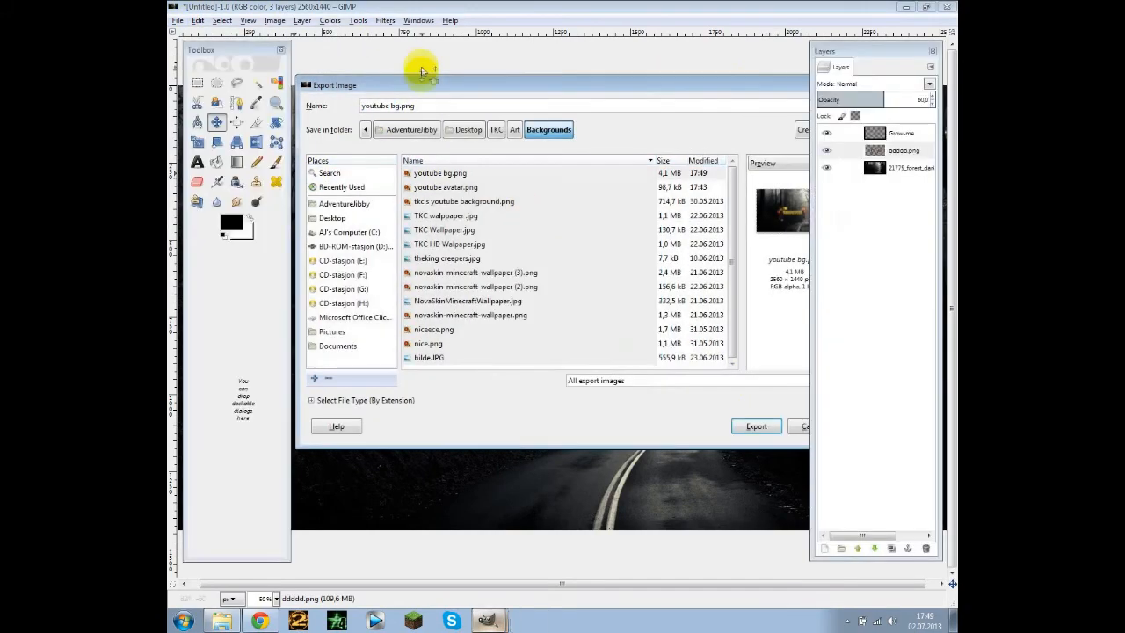
left_click(756, 425)
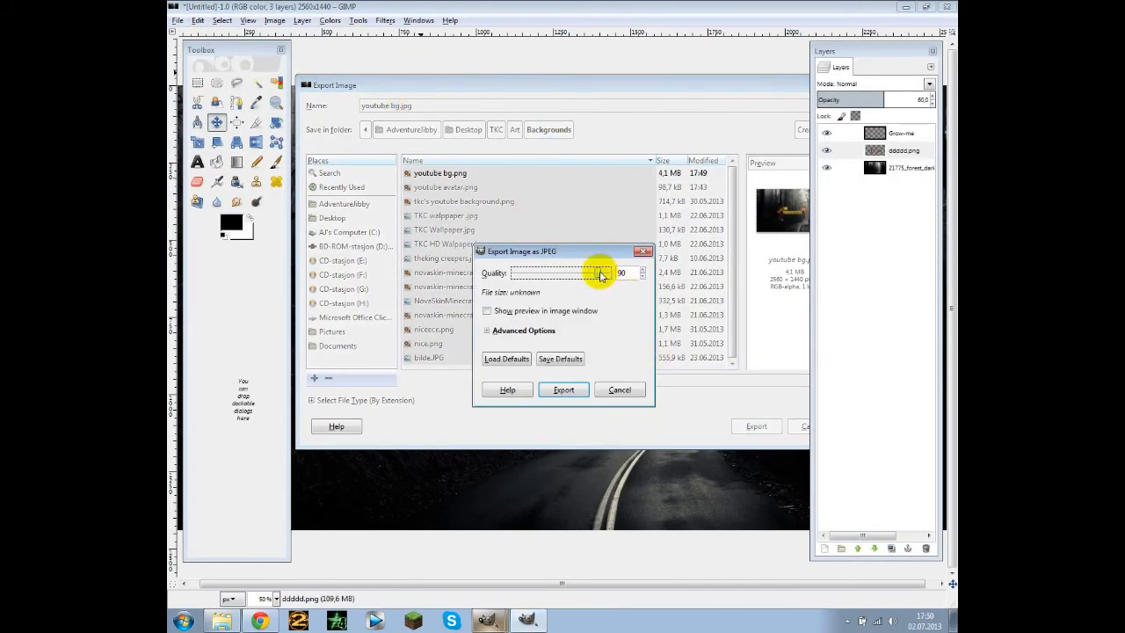
left_click_drag(601, 273, 583, 272)
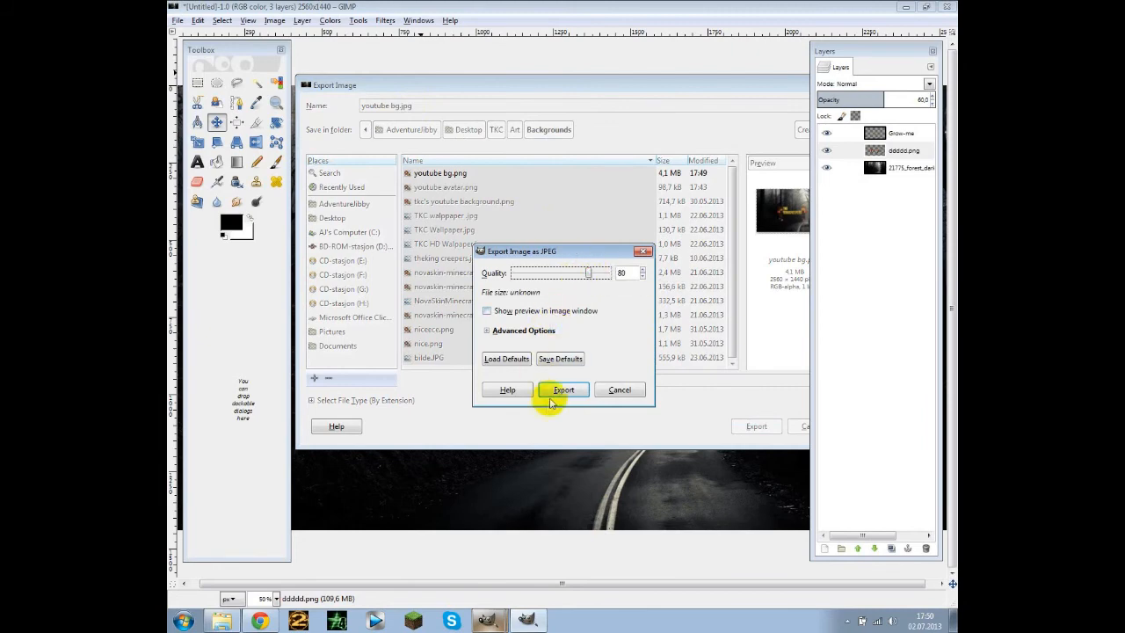
left_click(563, 390)
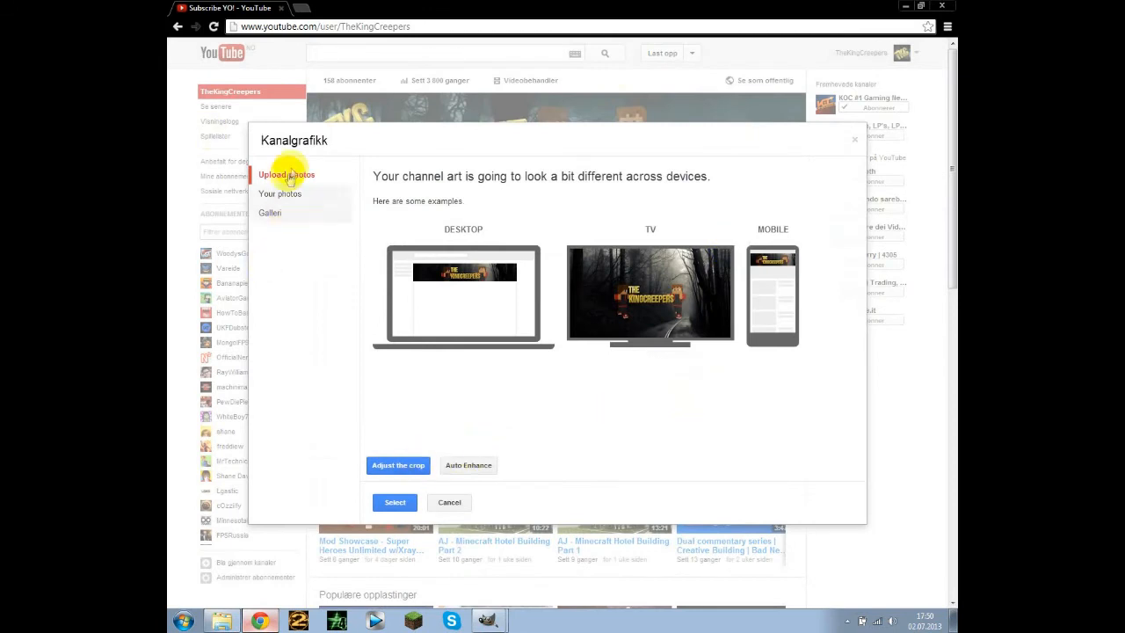
Step: Upload the new youtube bg JPEG and select it as the channel banner
left_click(284, 174)
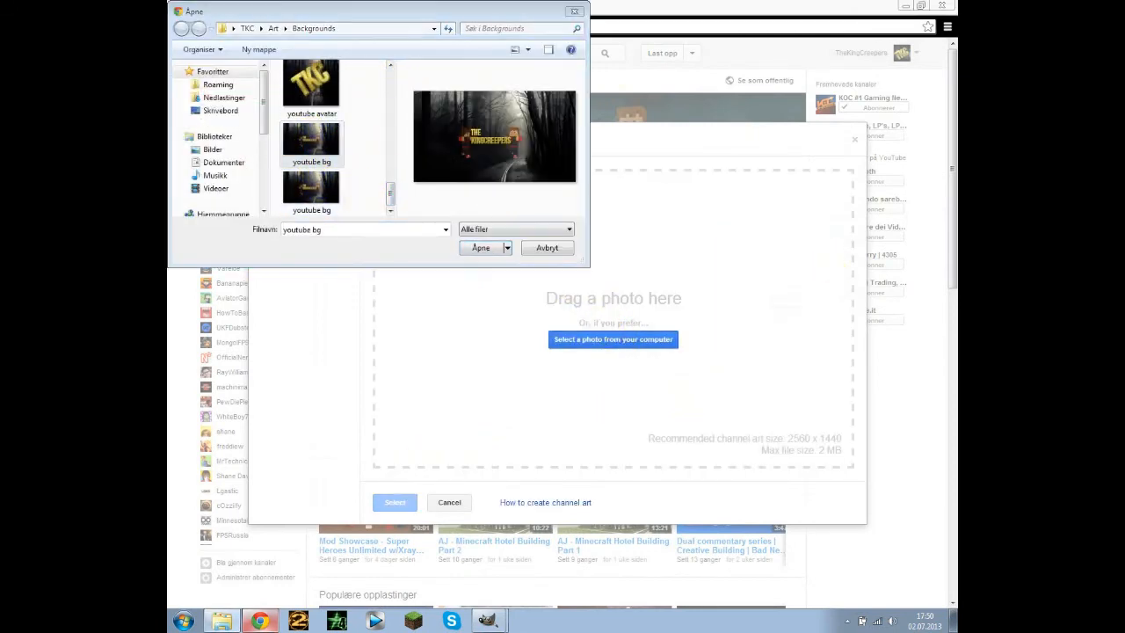
left_click(311, 190)
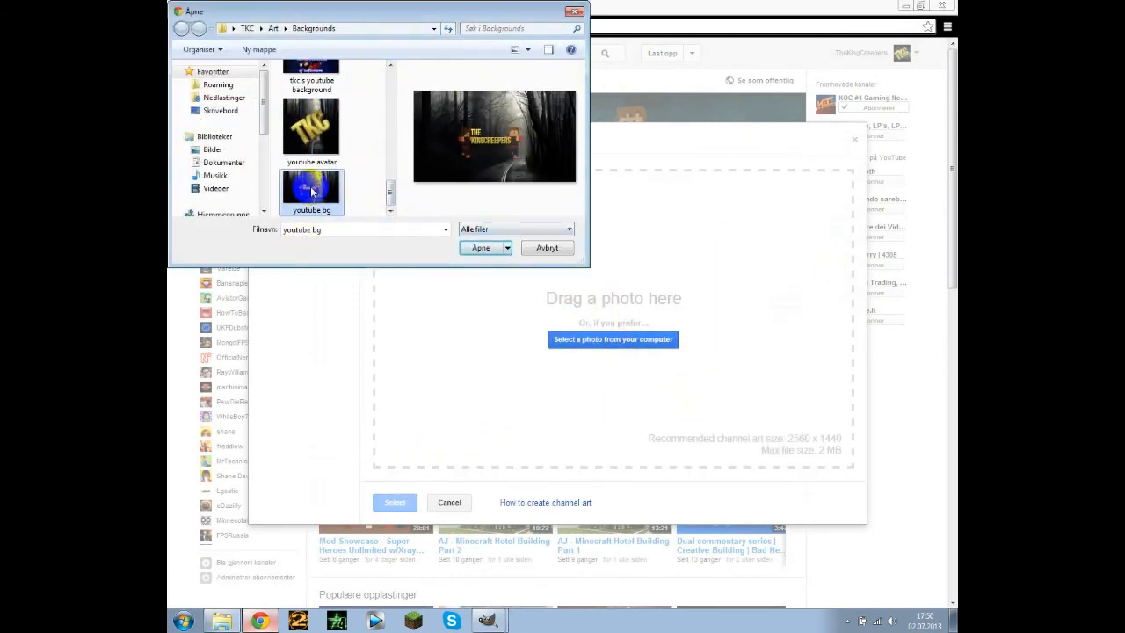
left_click(480, 246)
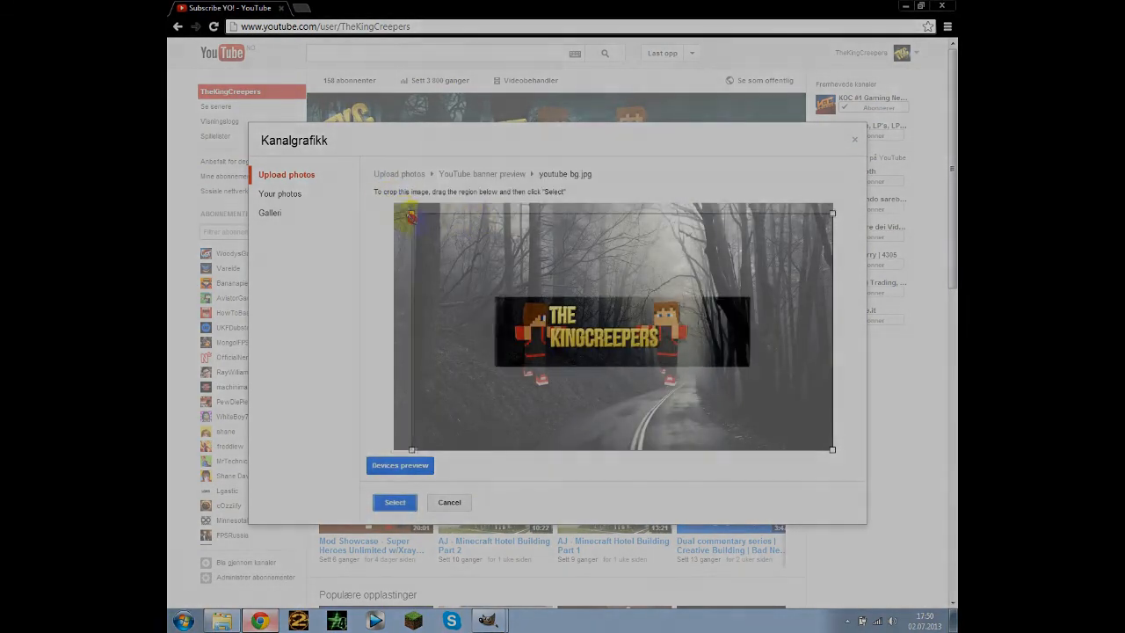
left_click(394, 503)
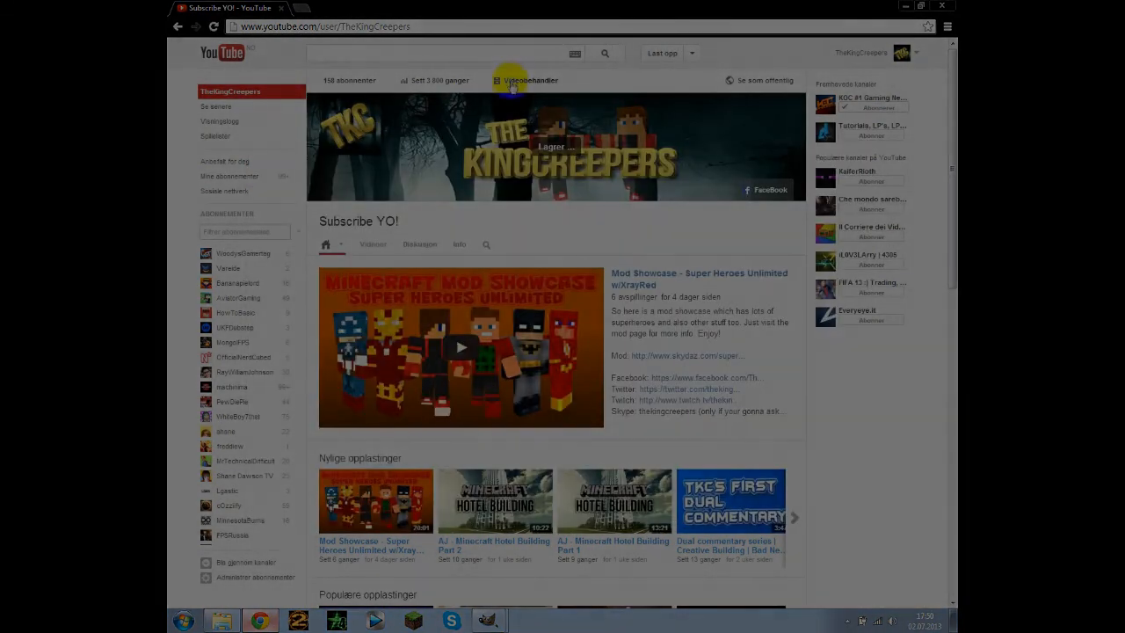